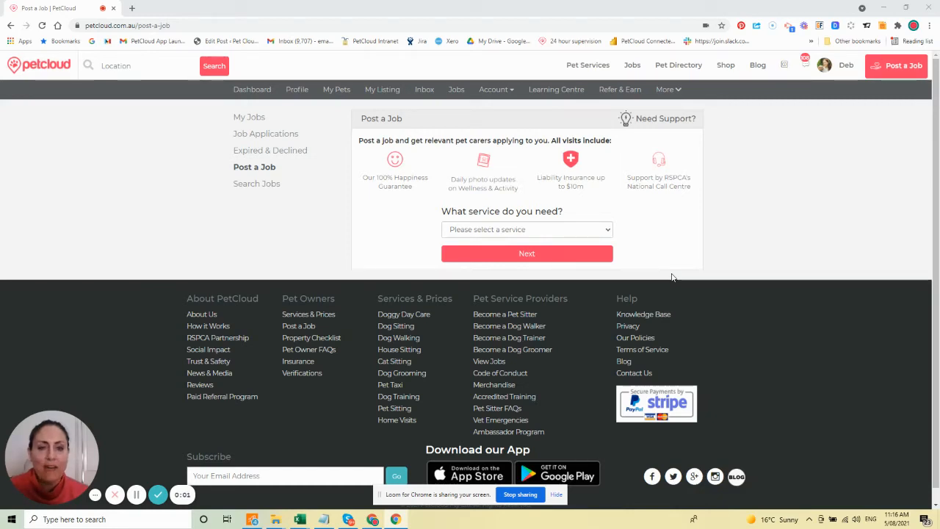
- Begin a new job post and choose Pet Taxi as the service, revealing date, time and address fields
{"action": "left_click", "coordinate": [587, 65]}
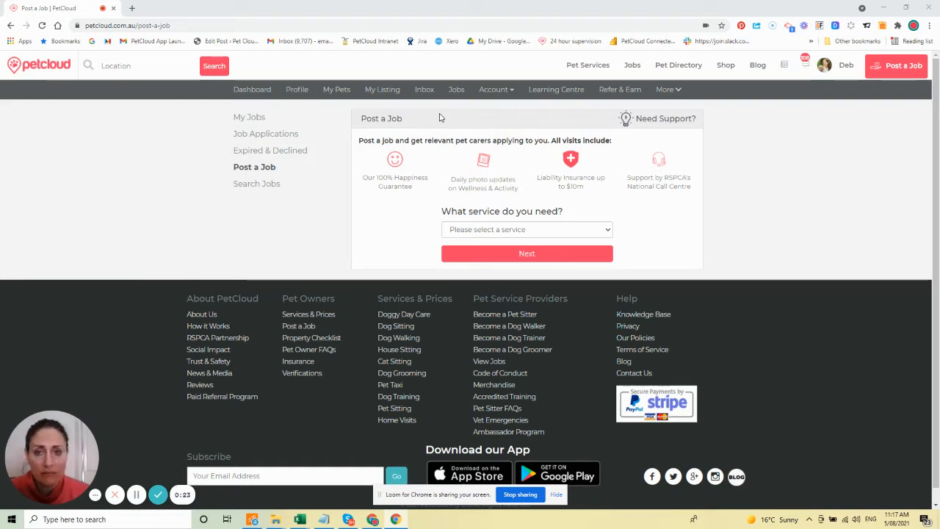
{"action": "mouse_move", "coordinate": [455, 90]}
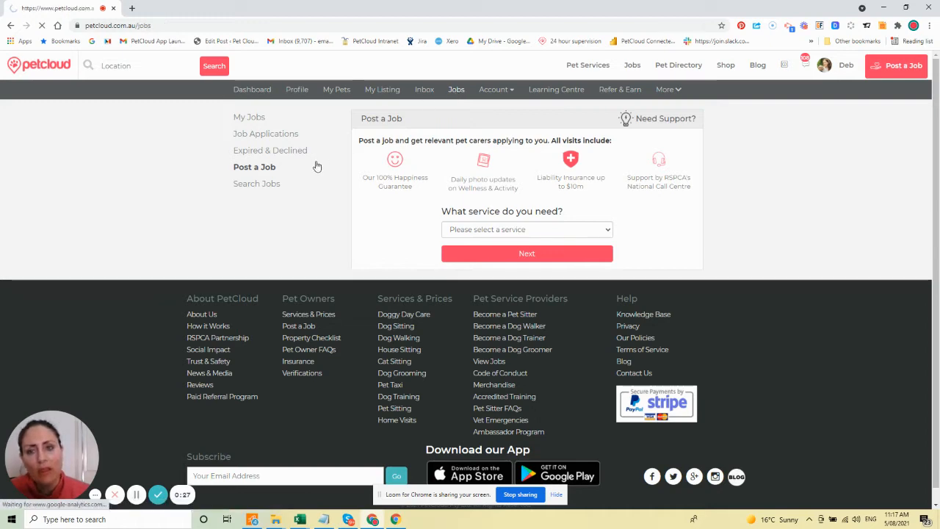
{"action": "left_click", "coordinate": [250, 118]}
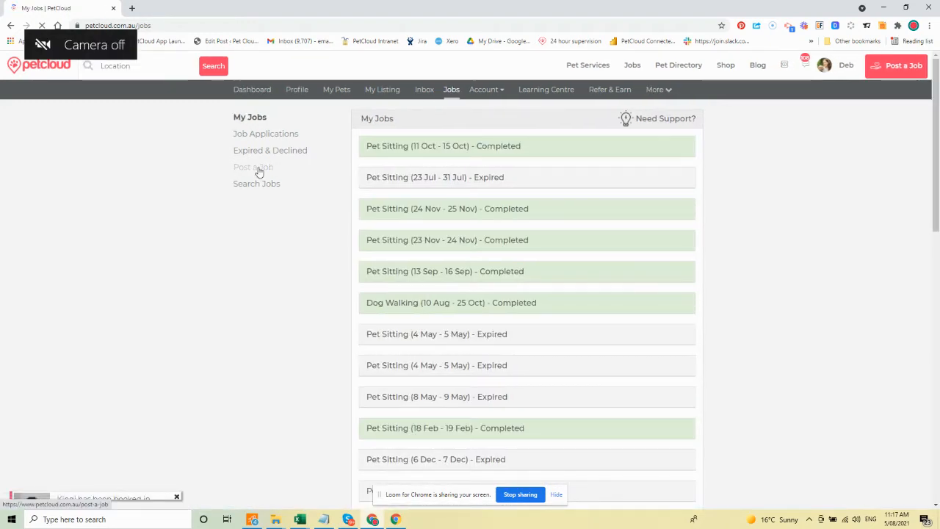
{"action": "left_click", "coordinate": [254, 167]}
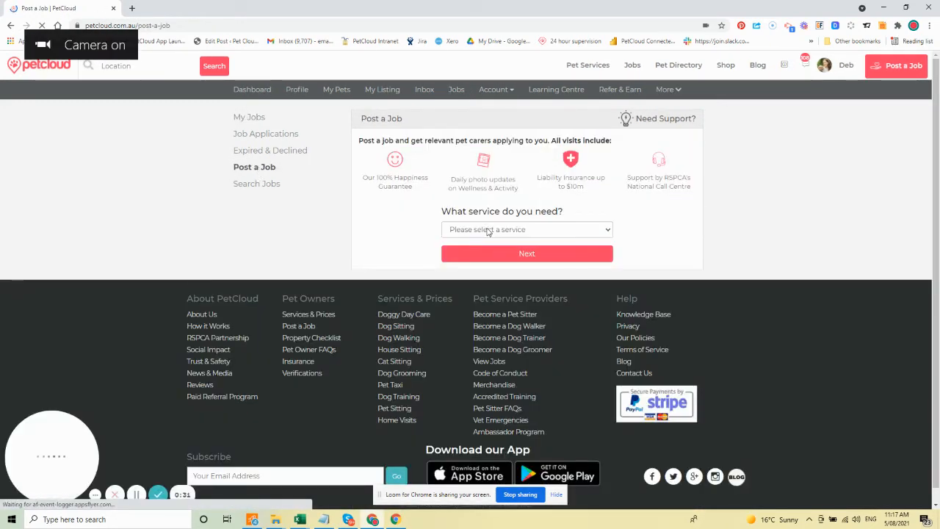
{"action": "left_click", "coordinate": [526, 229]}
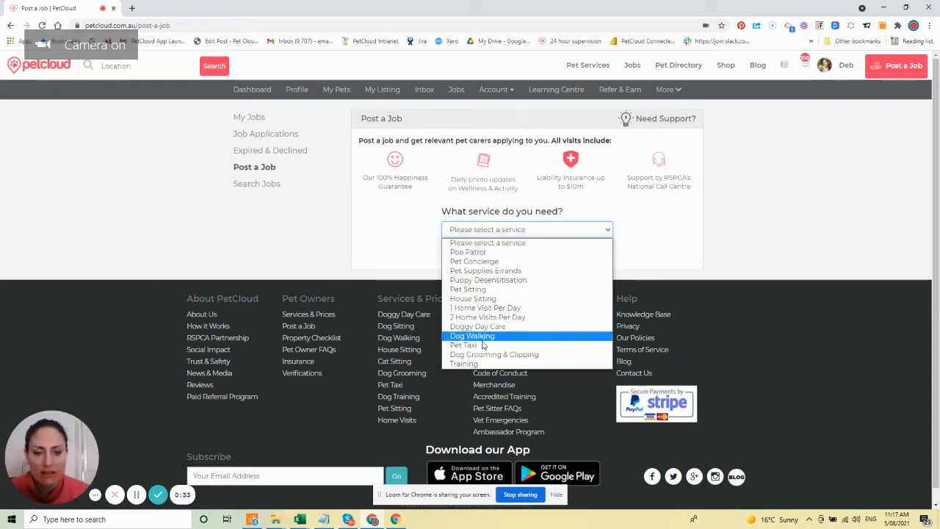
{"action": "left_click", "coordinate": [464, 345]}
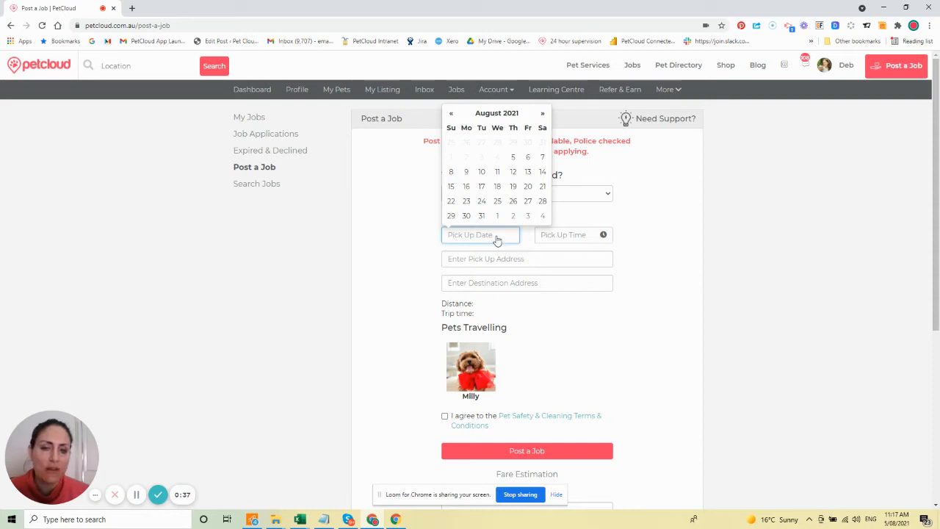
{"action": "mouse_move", "coordinate": [532, 150]}
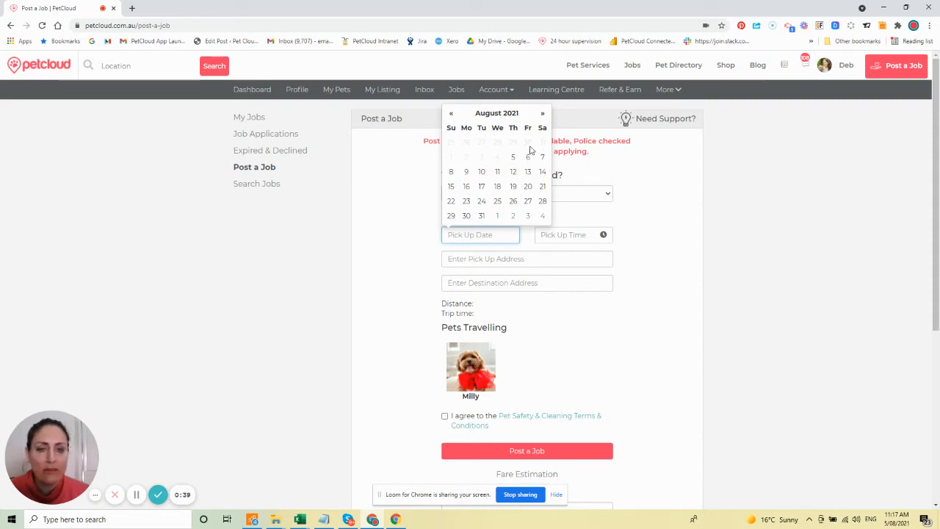
- Set the pick-up date to Friday 6 August 2021 and the pick-up time to 10:00am
{"action": "left_click", "coordinate": [528, 155]}
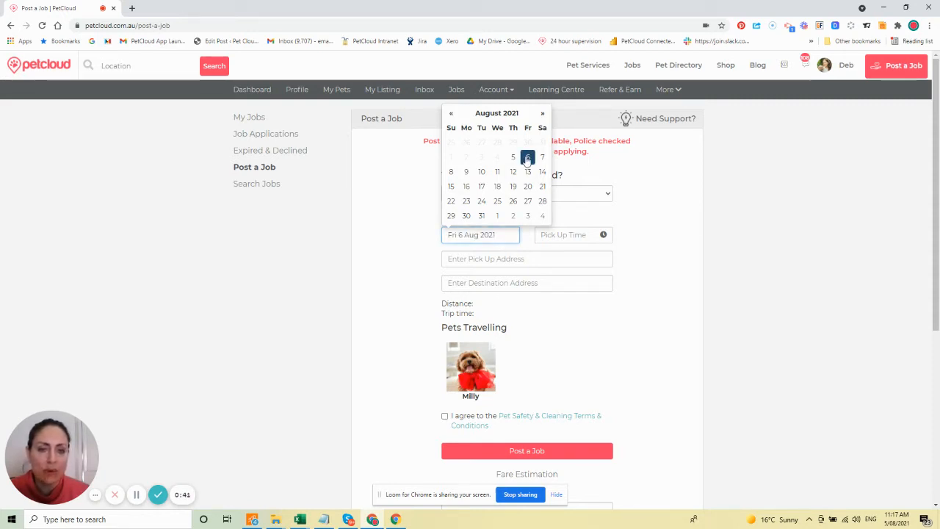
{"action": "left_click", "coordinate": [573, 235]}
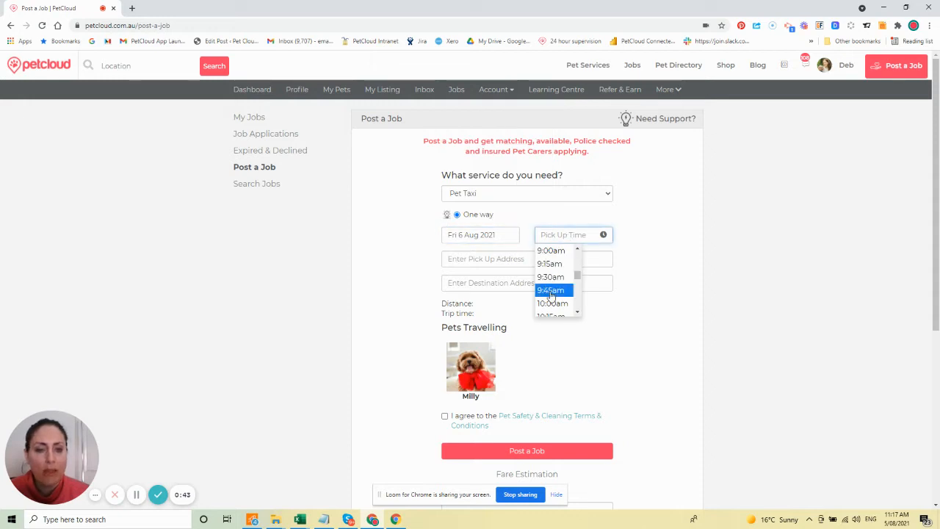
{"action": "left_click", "coordinate": [552, 303]}
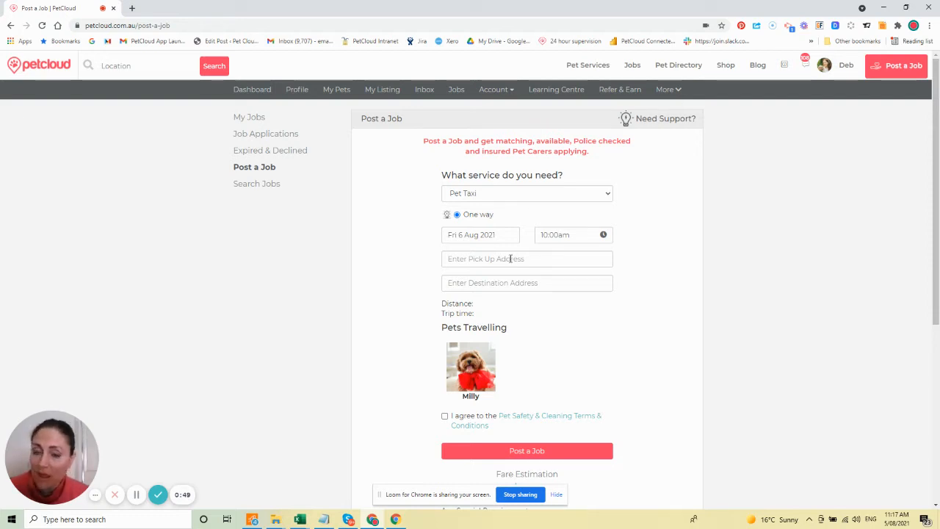
{"action": "left_click", "coordinate": [525, 258]}
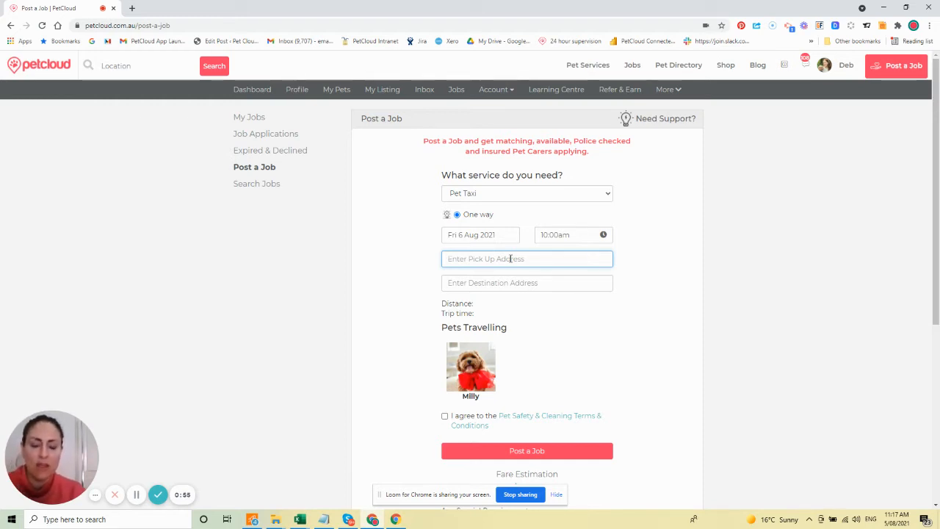
{"action": "type", "text": "50 Johnston st. ca"}
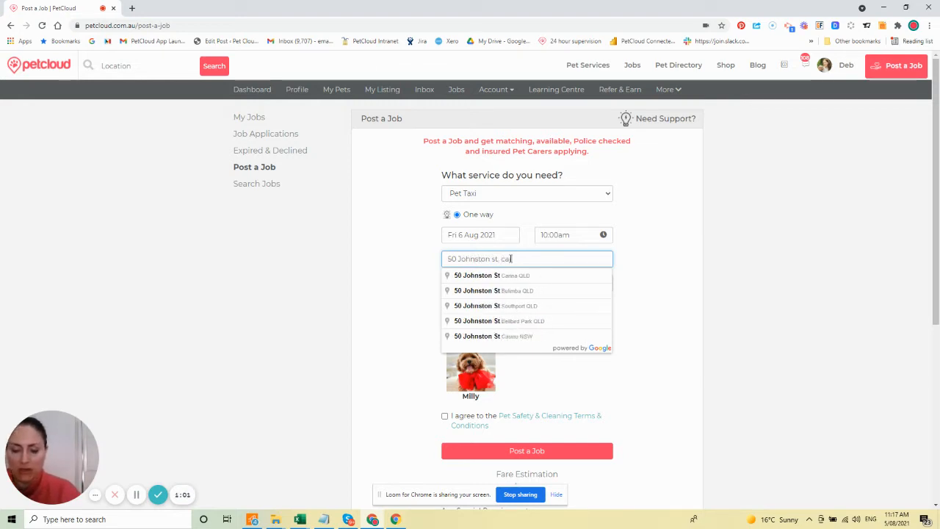
{"action": "left_click", "coordinate": [492, 275]}
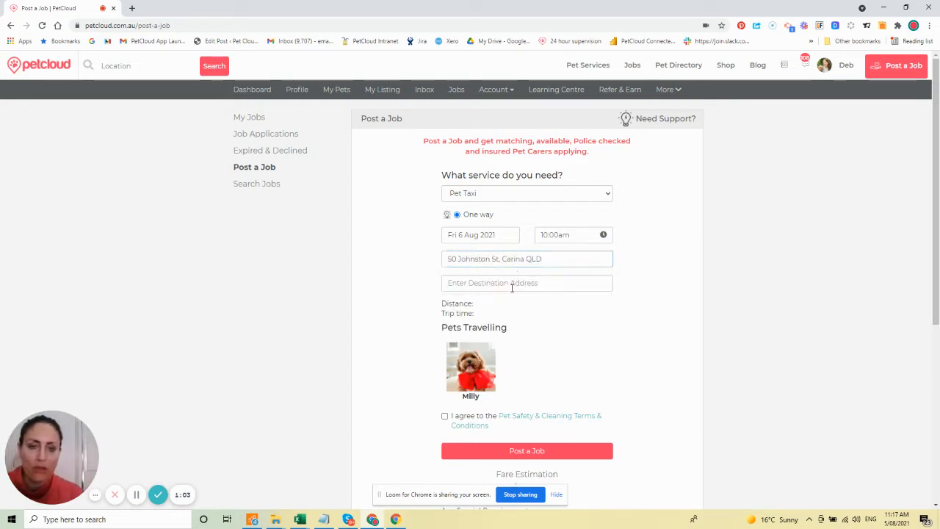
{"action": "left_click", "coordinate": [525, 282]}
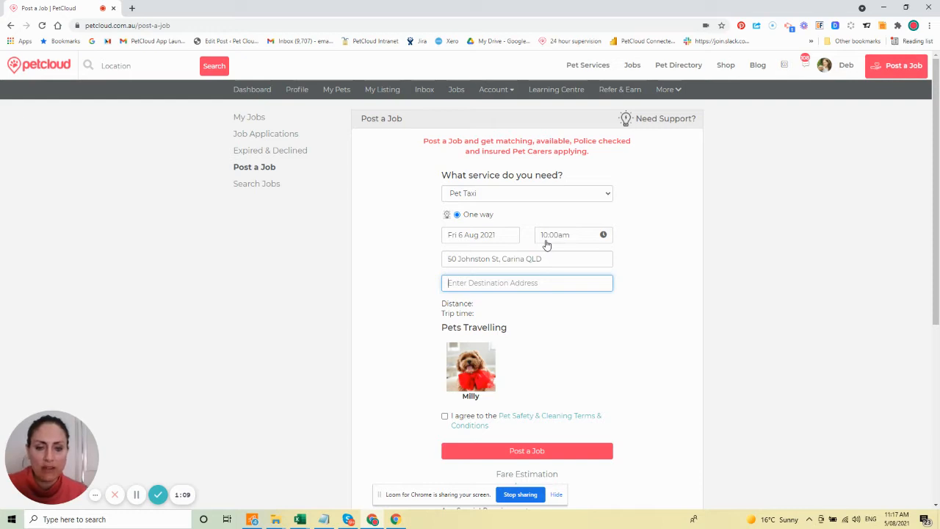
{"action": "type", "text": "1177"}
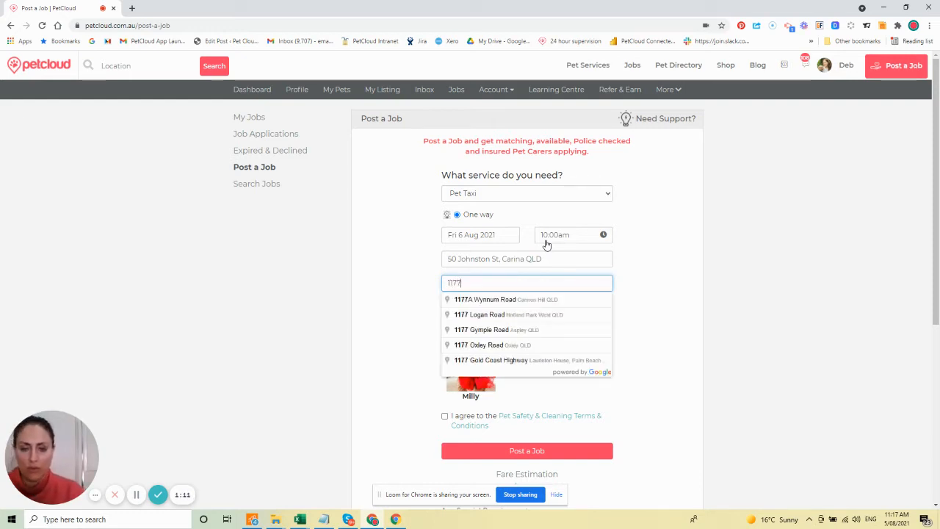
{"action": "type", "text": "wyn"}
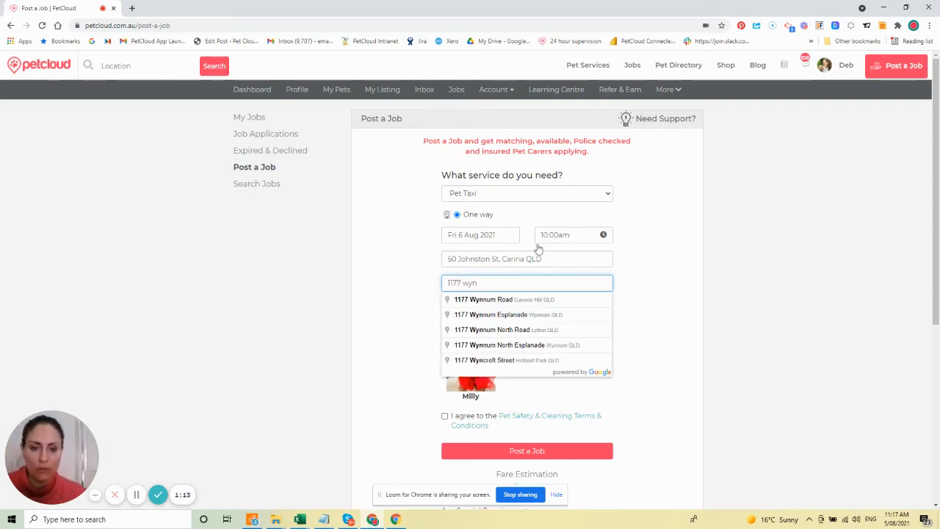
{"action": "left_click", "coordinate": [482, 300]}
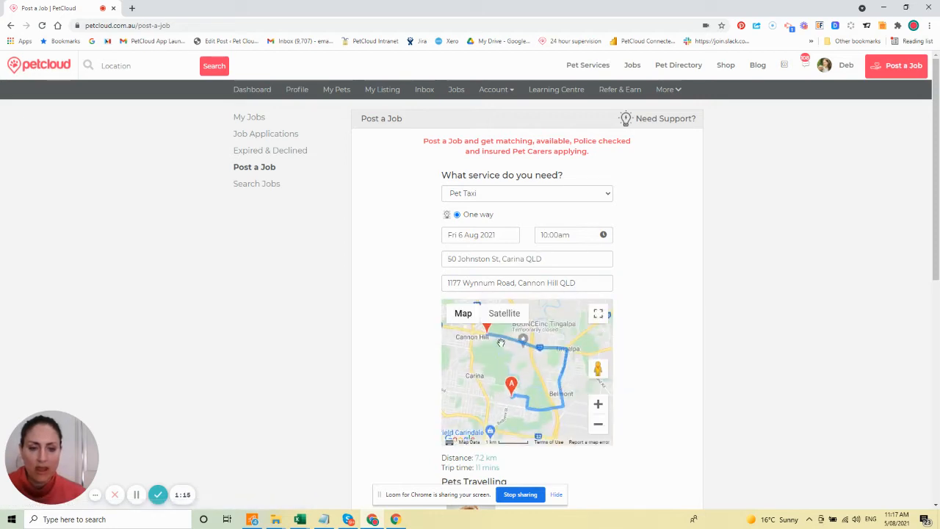
- Move past the $29.42 fare estimate and bring up the Pet Safety & Cleaning Terms & Conditions
{"action": "scroll", "scroll_direction": "down", "scroll_amount": 3}
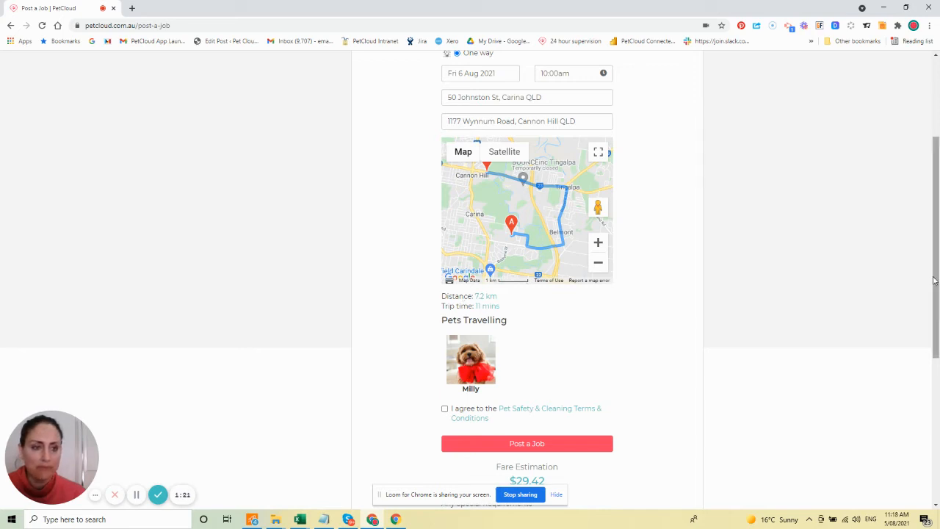
{"action": "scroll", "scroll_direction": "down", "scroll_amount": 3}
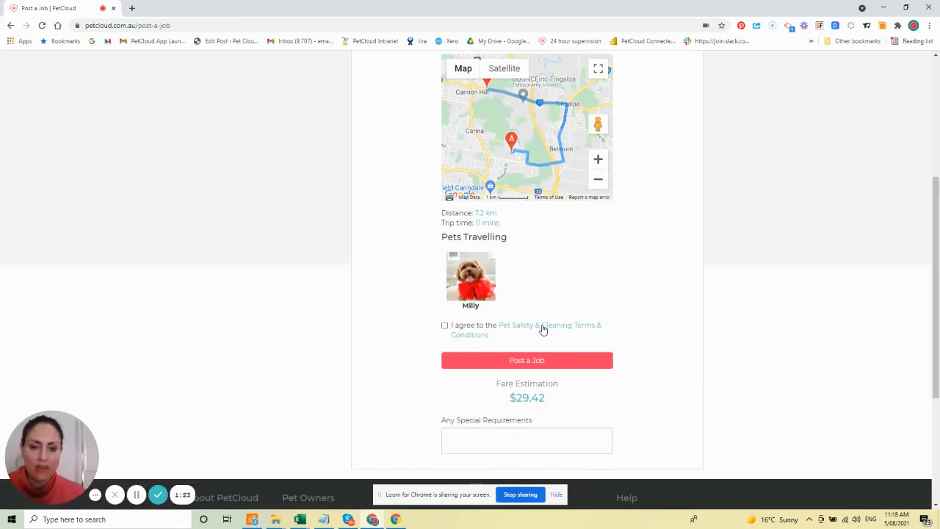
{"action": "mouse_move", "coordinate": [556, 332]}
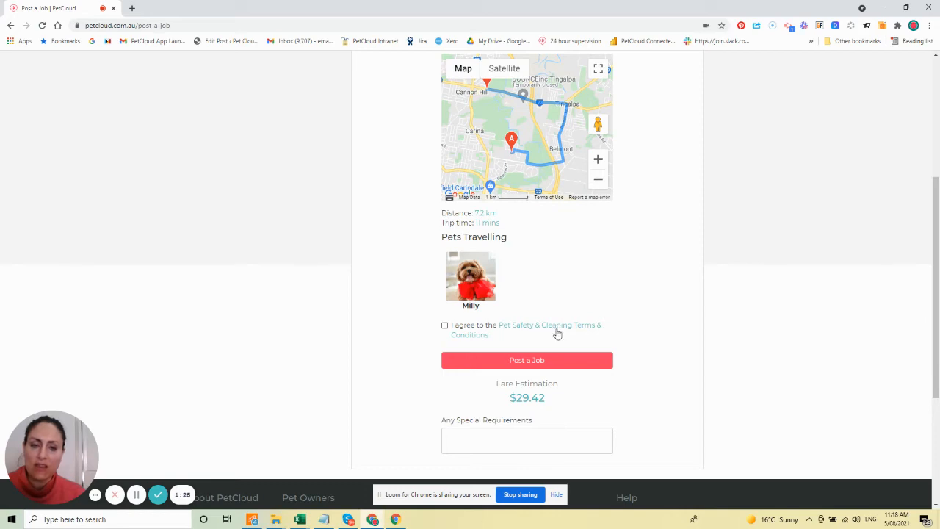
{"action": "left_click", "coordinate": [550, 329]}
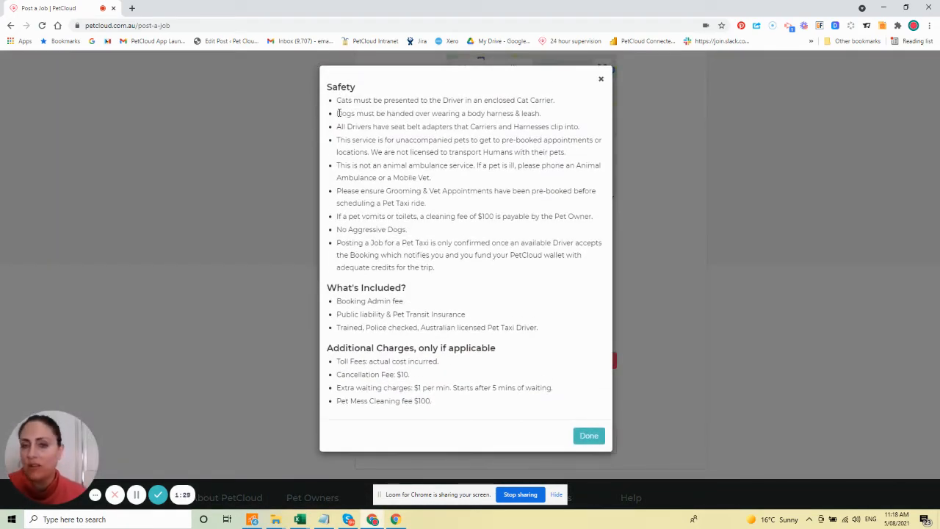
- Highlight the body harness, not-an-animal-ambulance and $100 cleaning fee rules while reading the terms
{"action": "left_click_drag", "start_coordinate": [384, 113], "coordinate": [542, 113]}
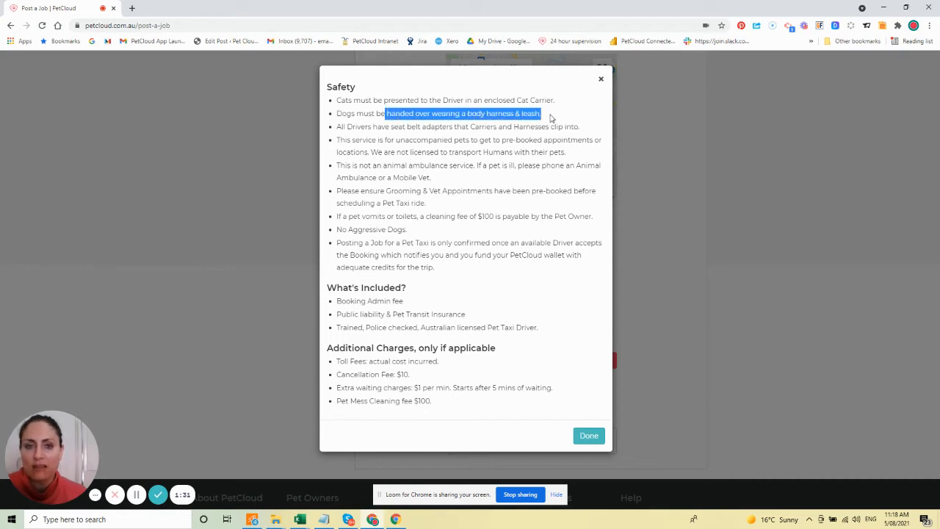
{"action": "left_click", "coordinate": [345, 100]}
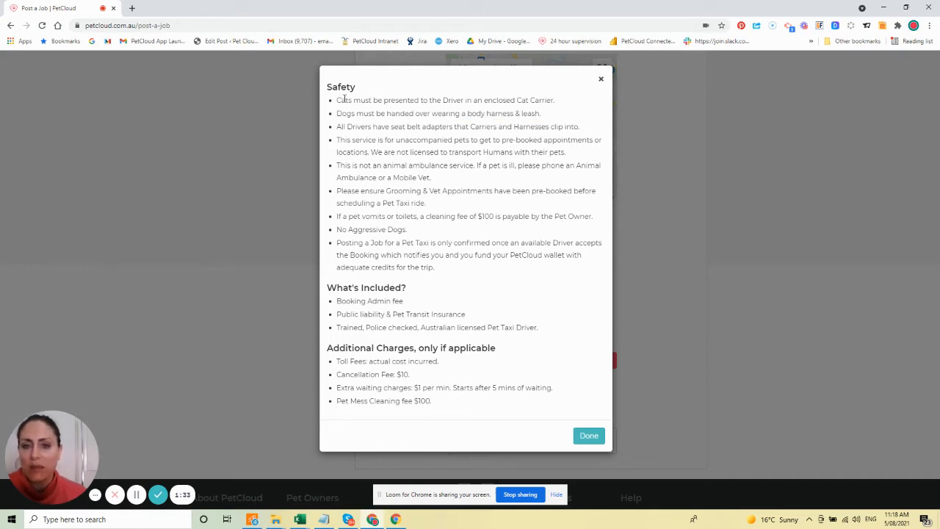
{"action": "left_click_drag", "start_coordinate": [336, 100], "coordinate": [484, 100]}
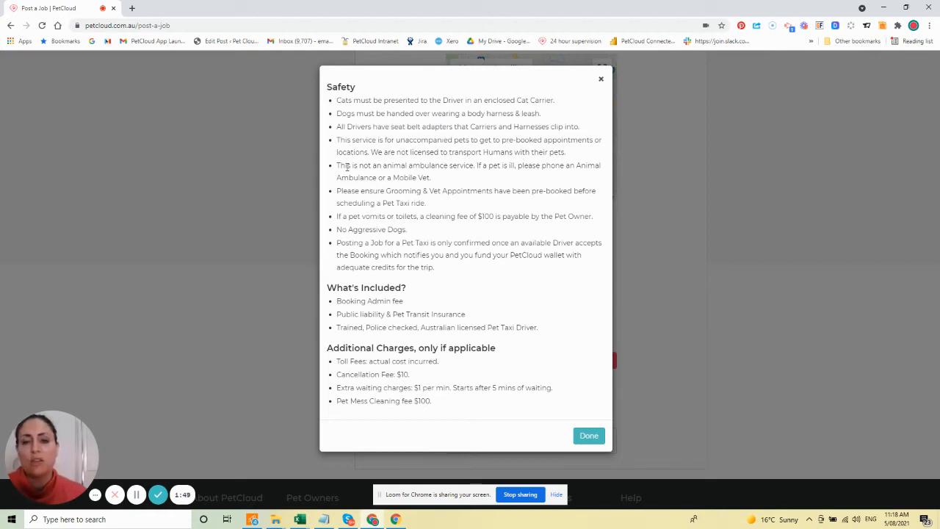
{"action": "left_click_drag", "start_coordinate": [351, 164], "coordinate": [411, 177]}
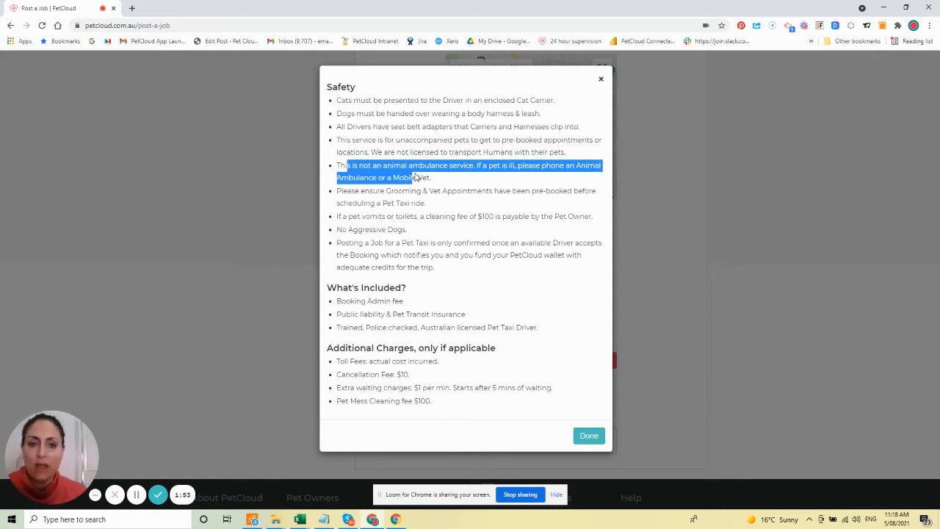
{"action": "mouse_move", "coordinate": [434, 207]}
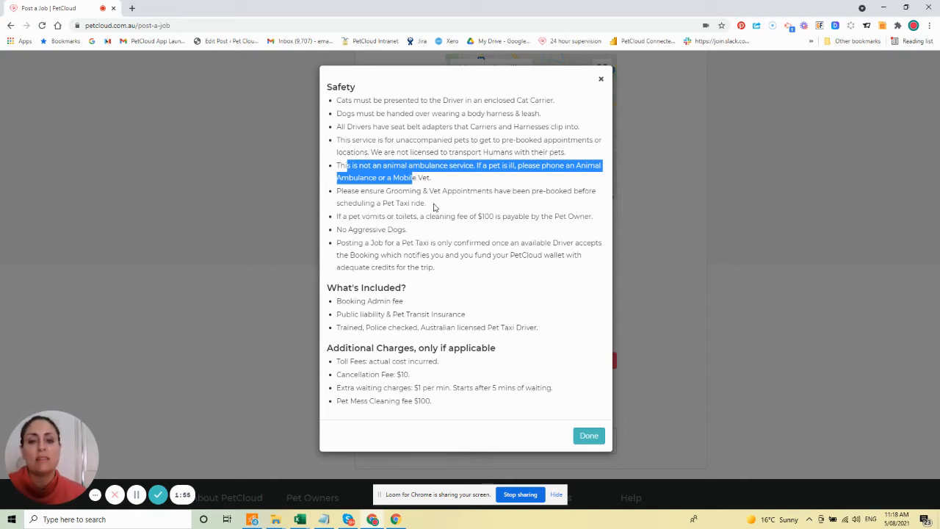
{"action": "mouse_move", "coordinate": [400, 216]}
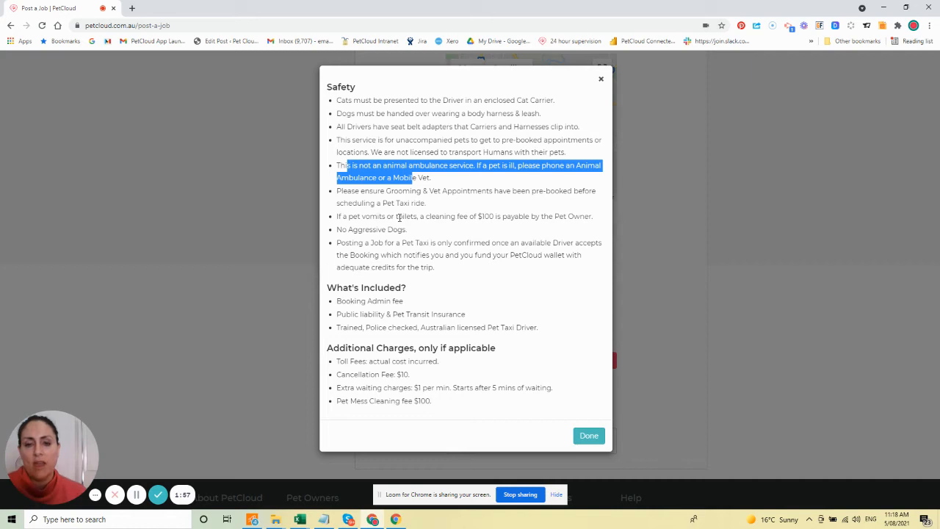
{"action": "mouse_move", "coordinate": [351, 219]}
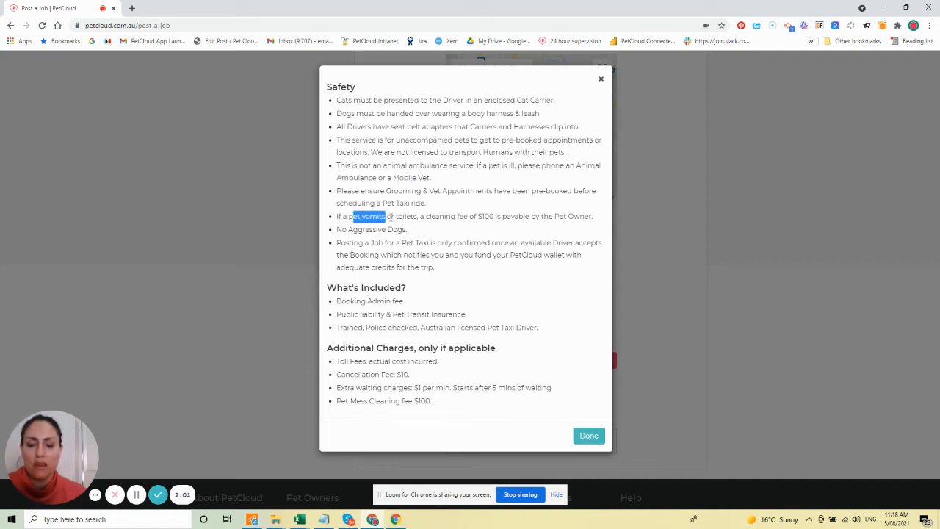
{"action": "left_click_drag", "start_coordinate": [352, 216], "coordinate": [434, 216]}
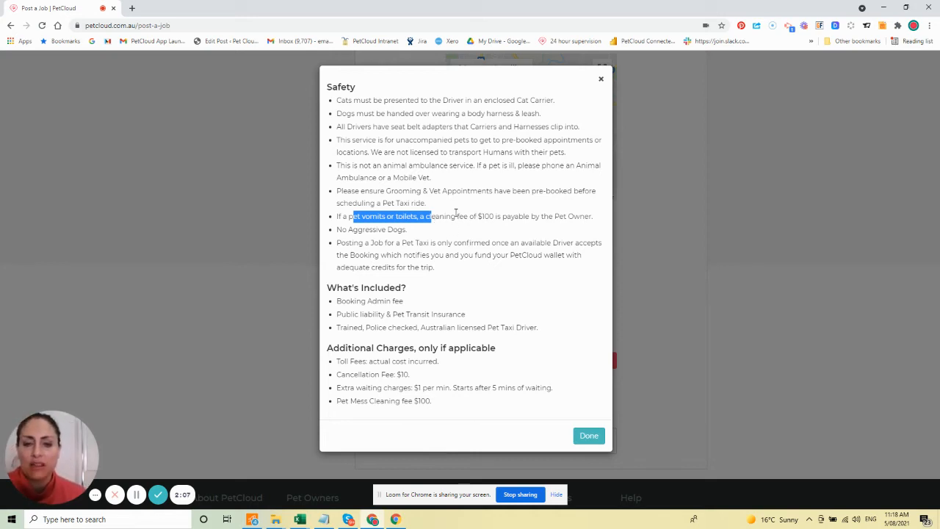
{"action": "mouse_move", "coordinate": [470, 209]}
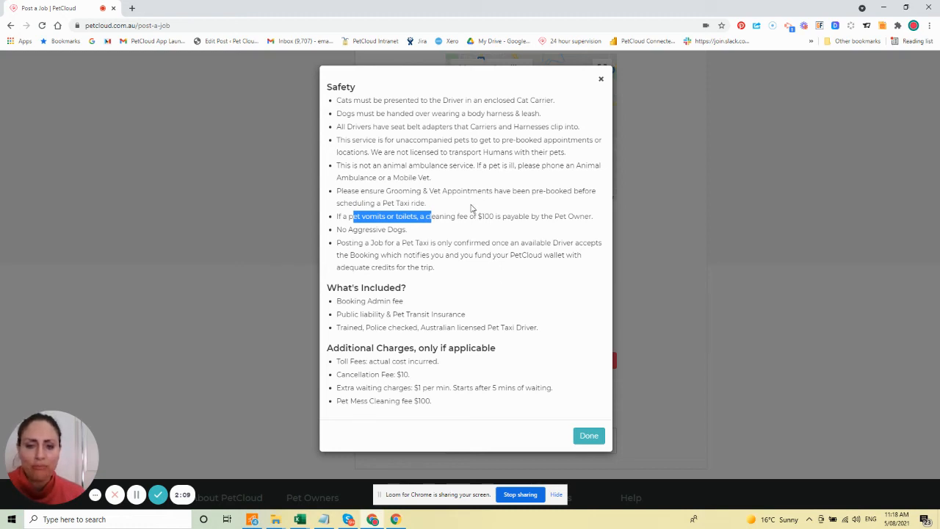
{"action": "mouse_move", "coordinate": [348, 358]}
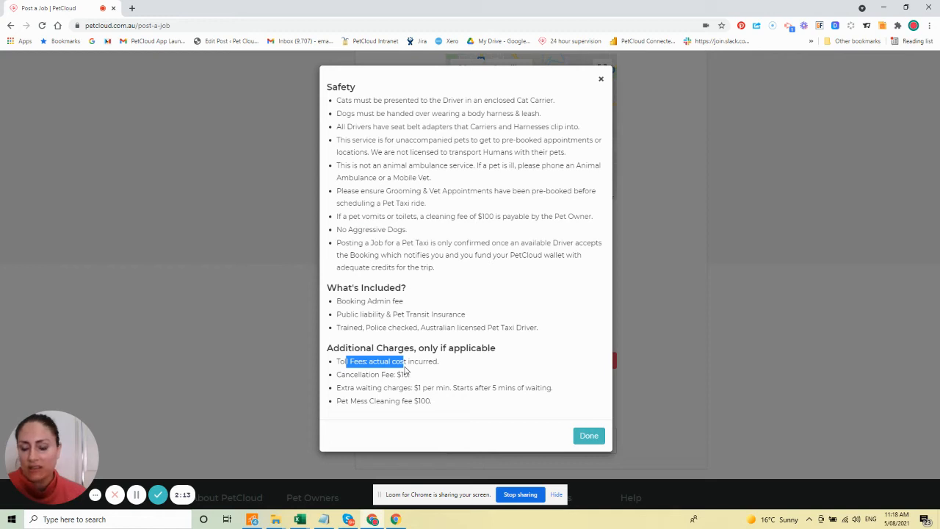
{"action": "mouse_move", "coordinate": [393, 419]}
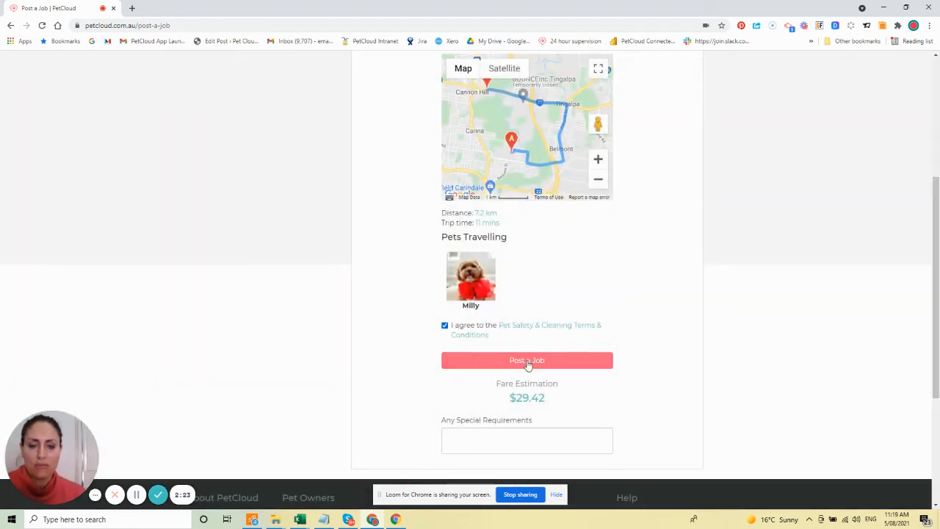
- Submit the Pet Taxi job and dismiss the success popup, returning to My Jobs showing Pet Taxi (6 Aug)
{"action": "left_click", "coordinate": [525, 360]}
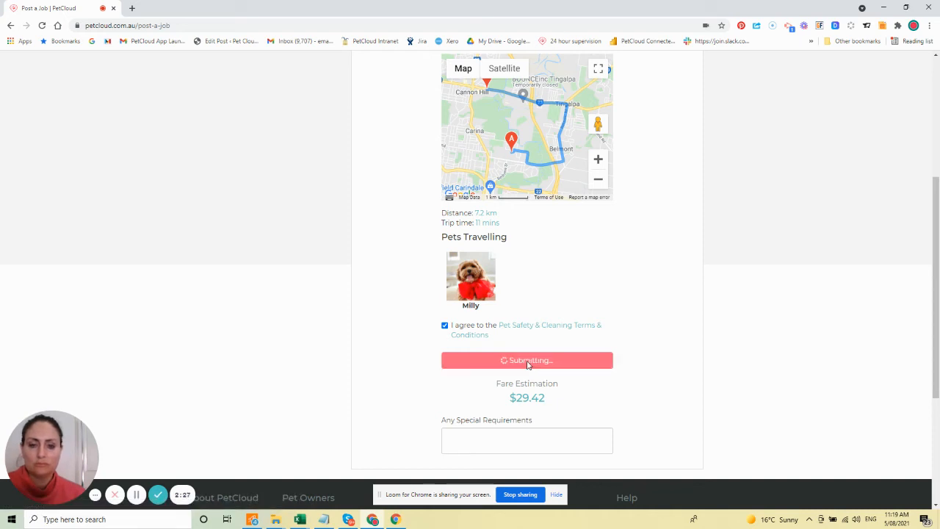
{"action": "left_click", "coordinate": [525, 360]}
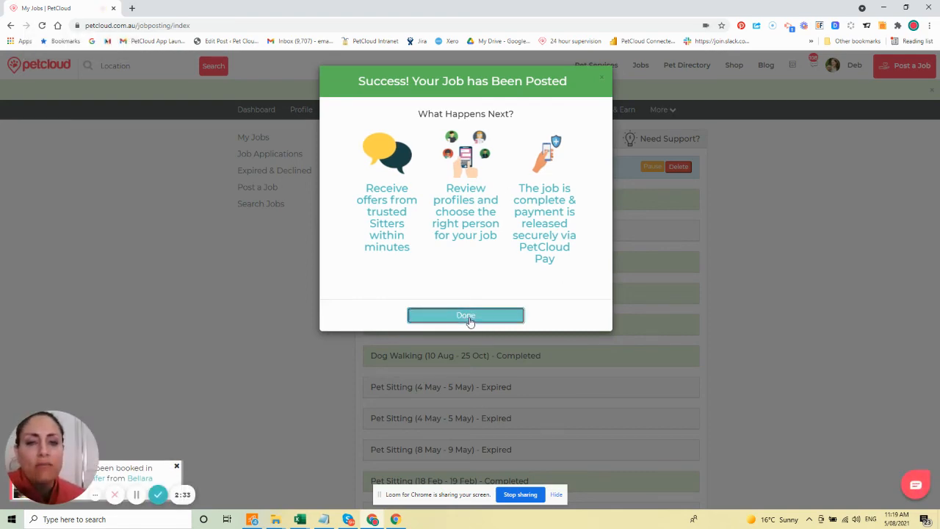
{"action": "left_click", "coordinate": [466, 314]}
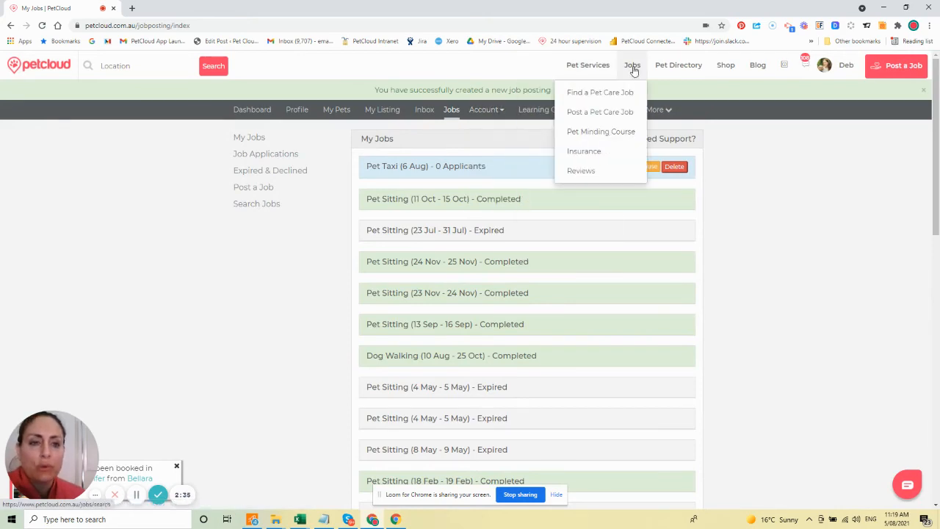